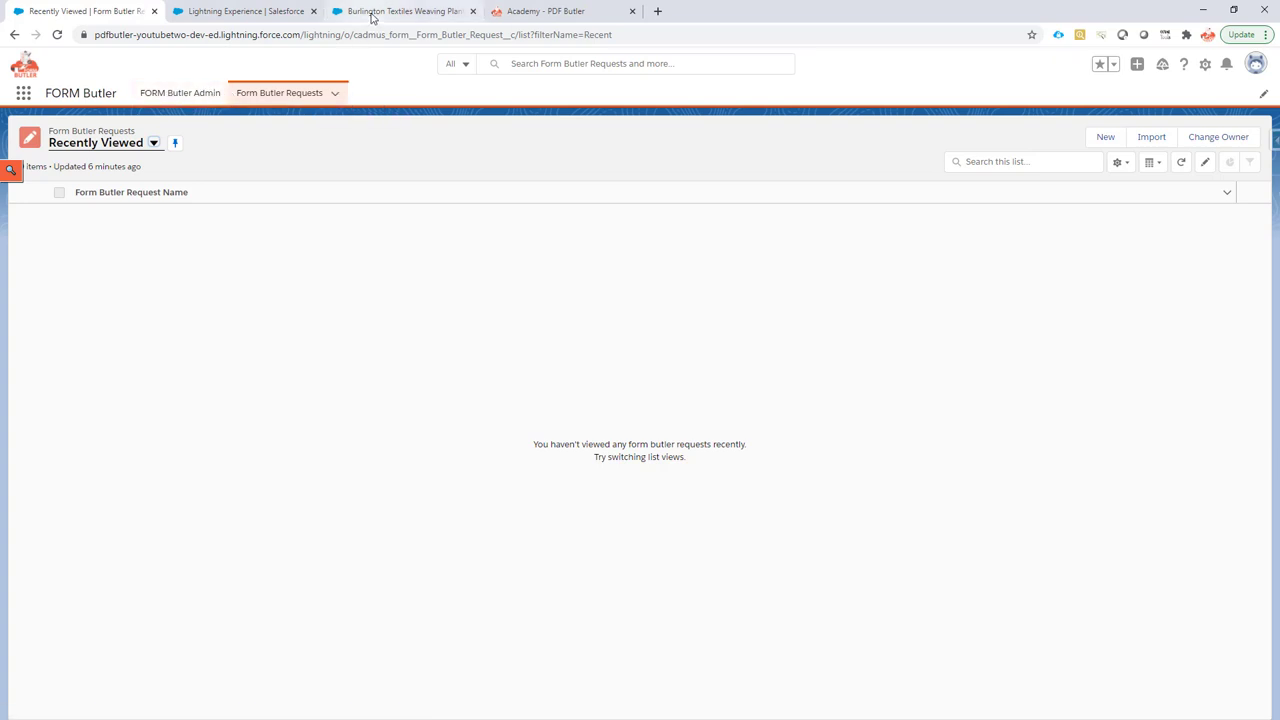
mouse_move(400, 11)
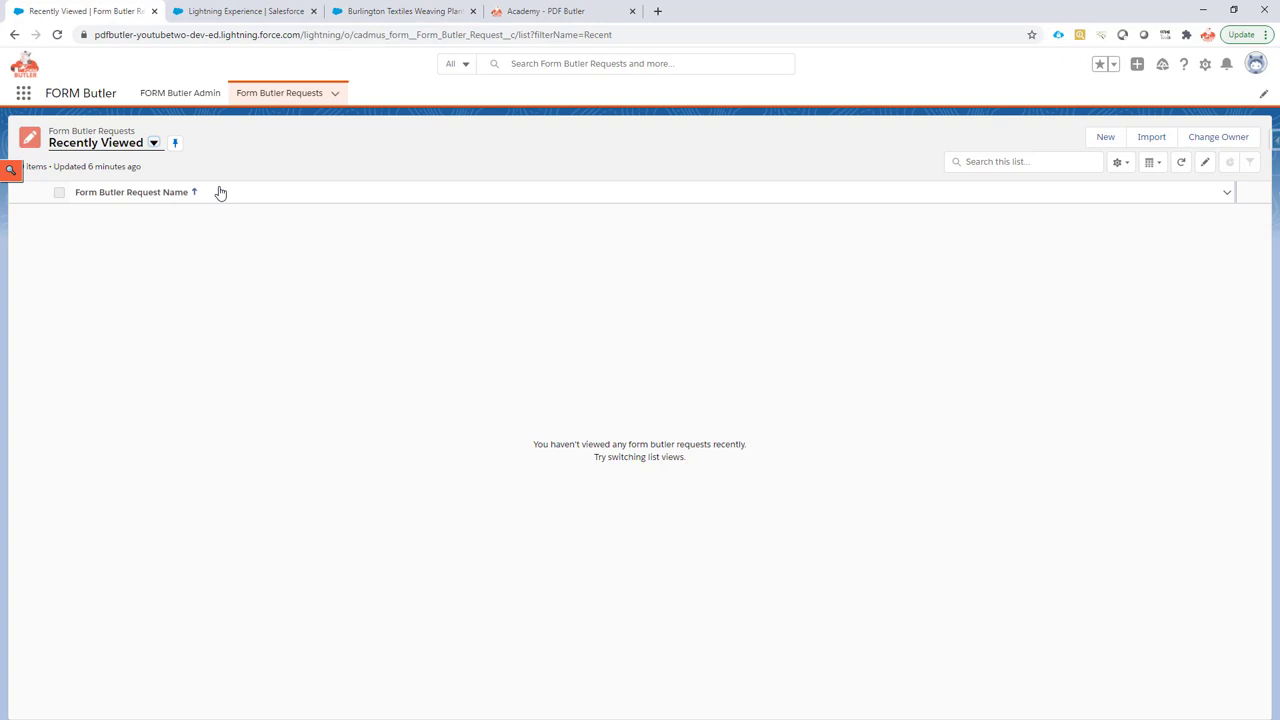
- Switch to the Burlington Textiles Weaving Plant Generator opportunity tab
left_click(400, 11)
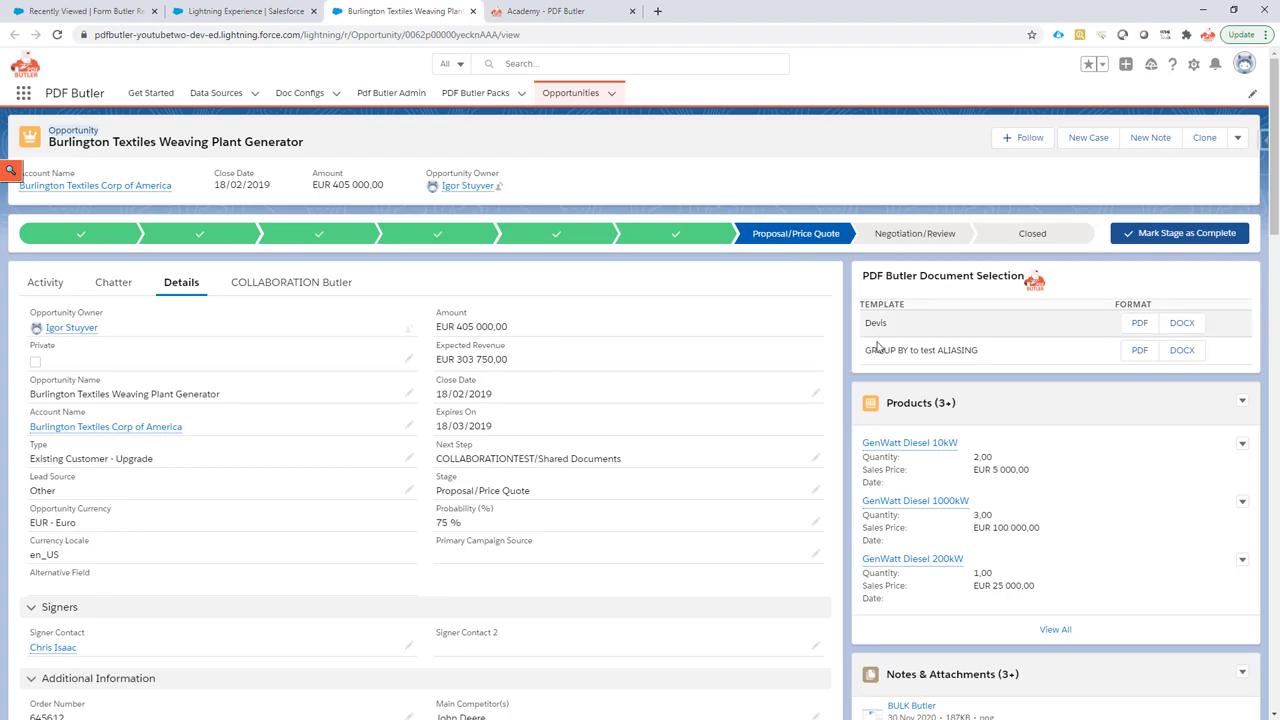
- Review the opportunity's details and related lists, then switch to Form Butler Request setup
scroll("down", 3)
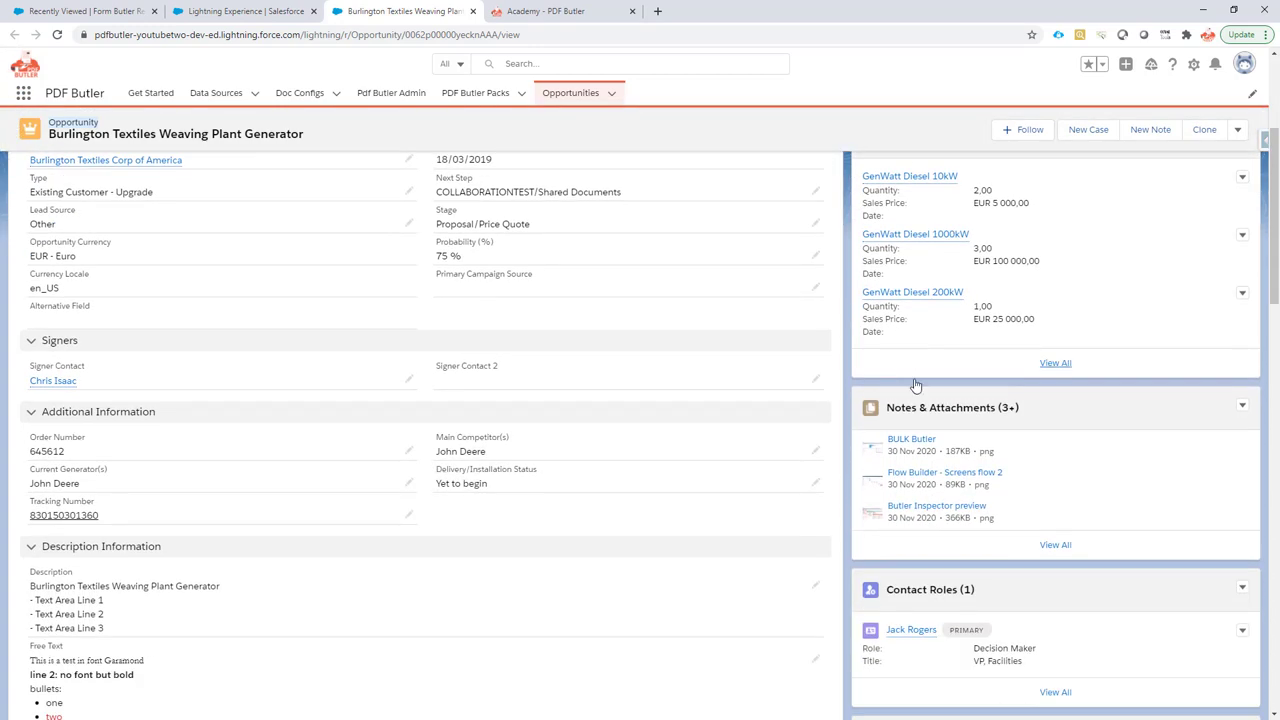
scroll("down", 3)
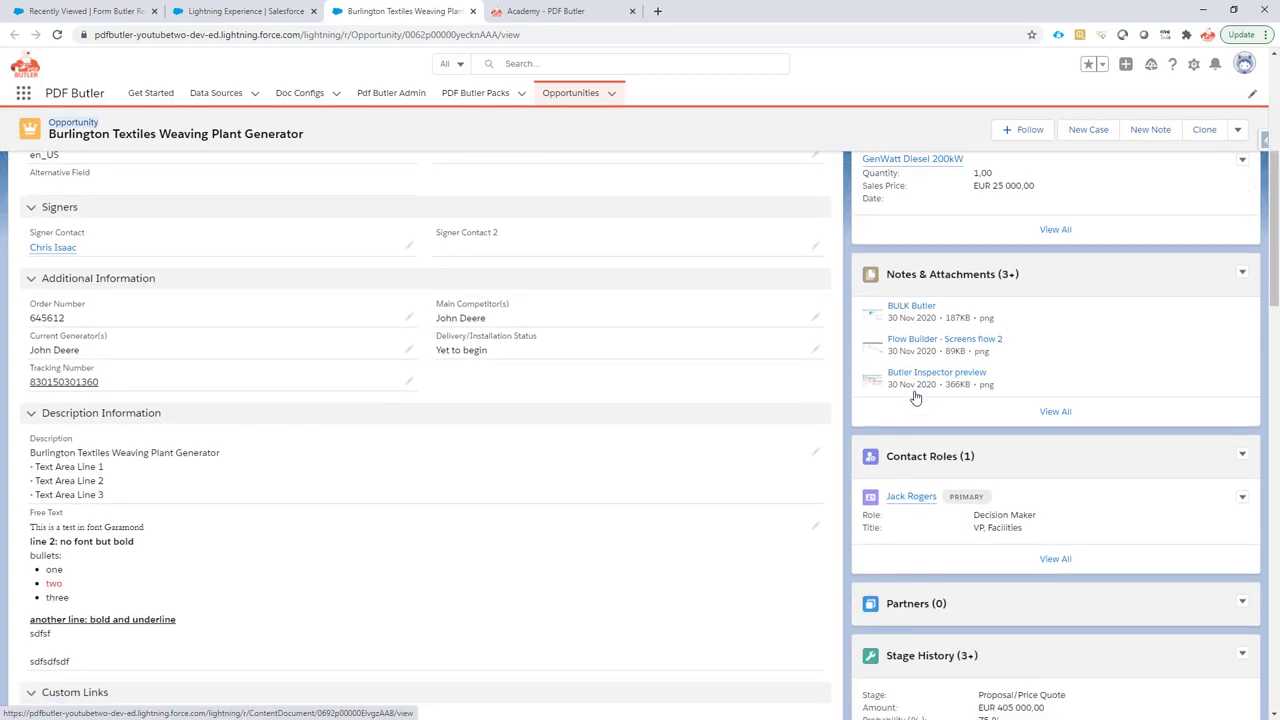
scroll("down", 3)
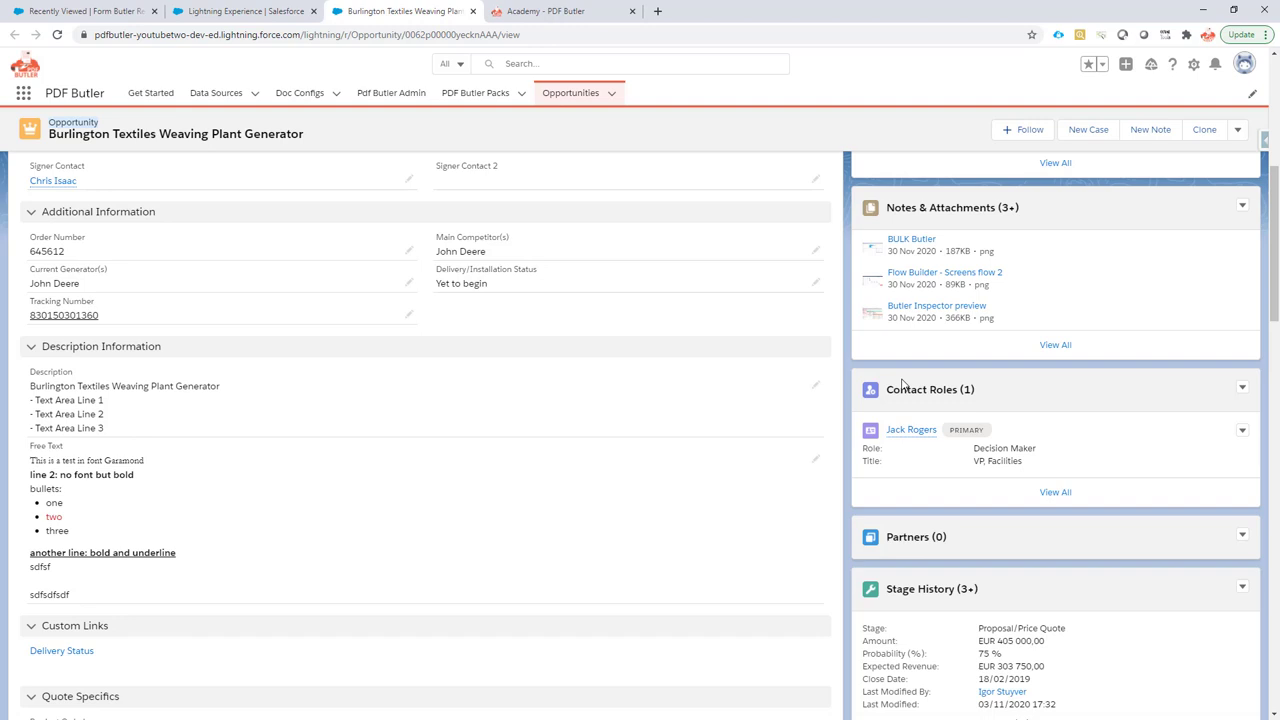
scroll("up", 3)
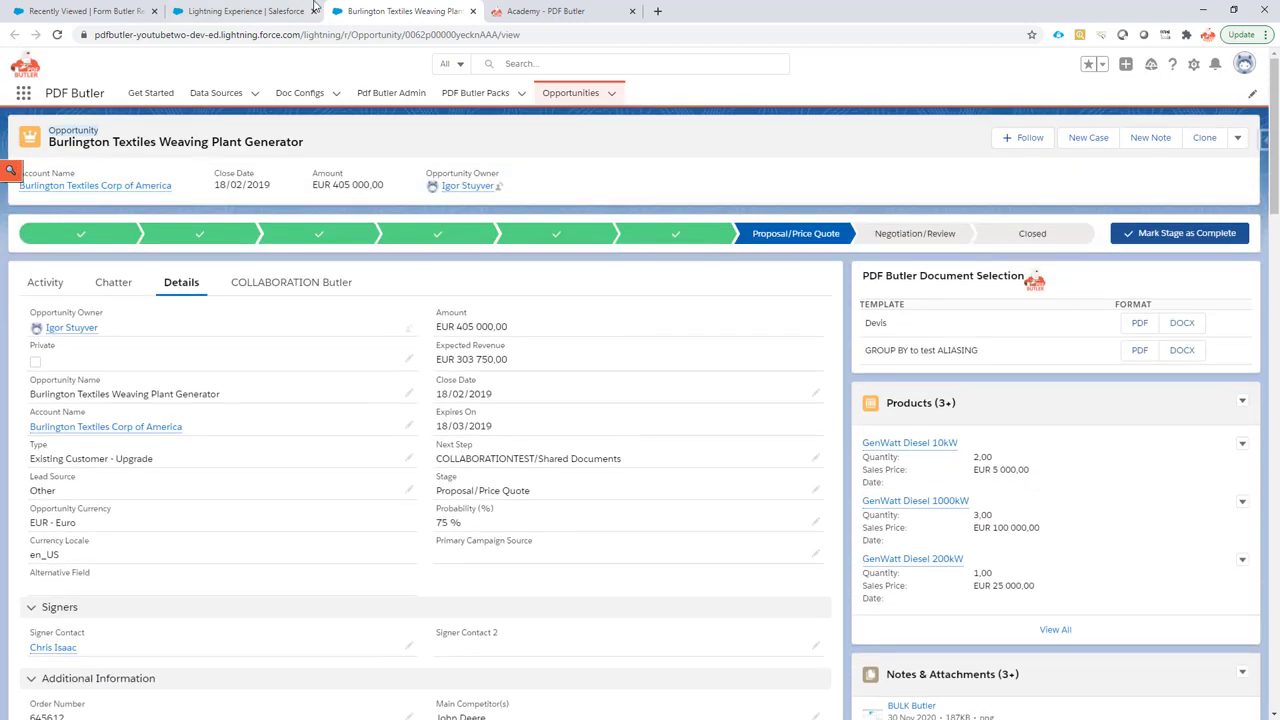
left_click(85, 11)
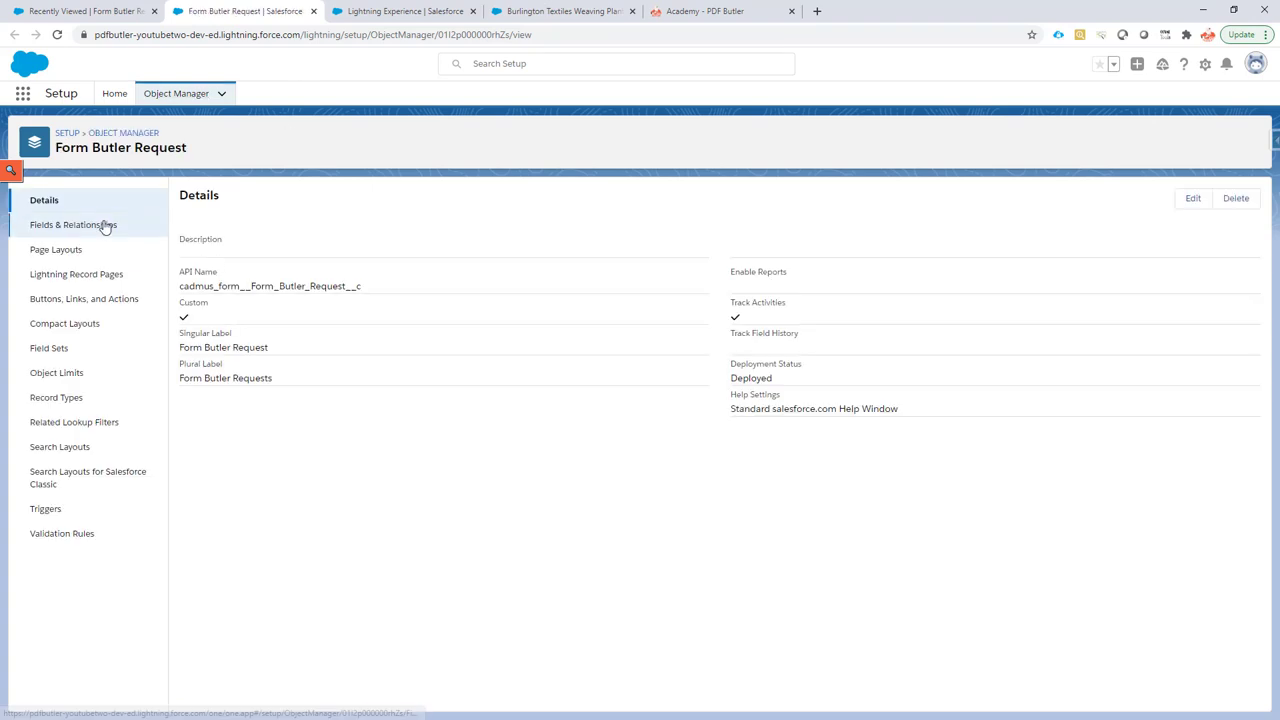
- Start a new custom field from Form Butler Request's Fields & Relationships
left_click(73, 224)
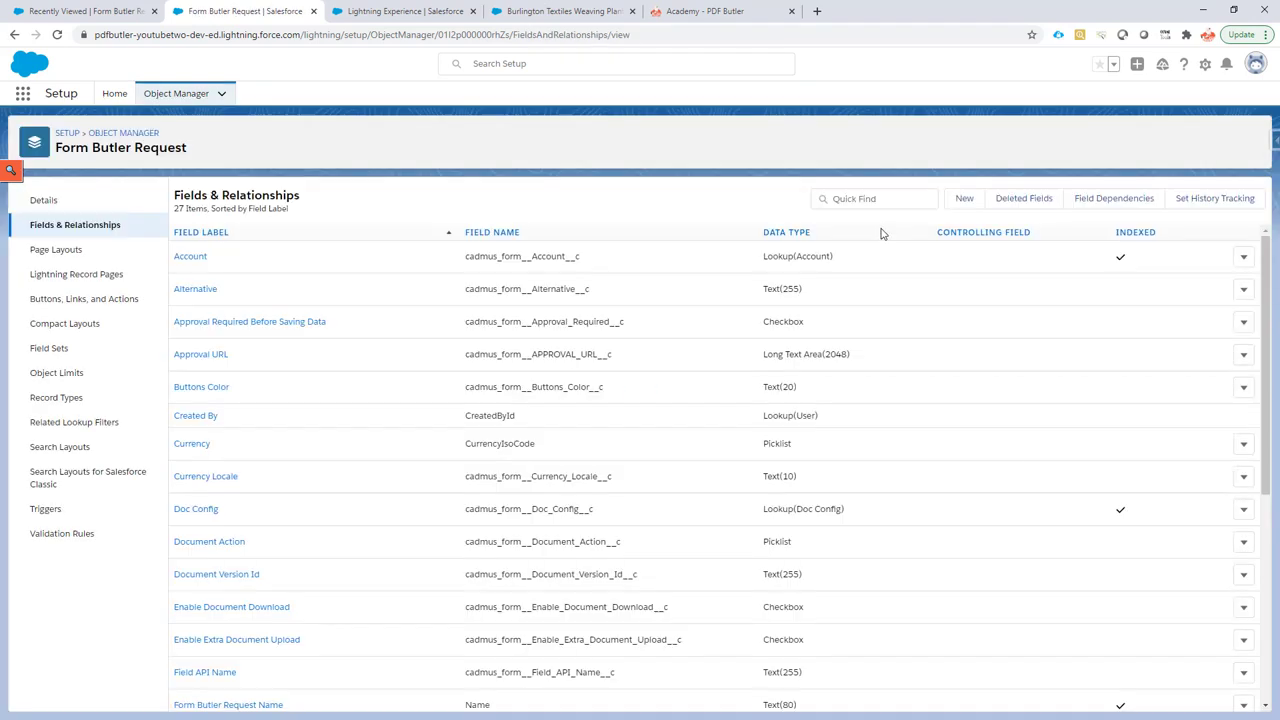
left_click(963, 198)
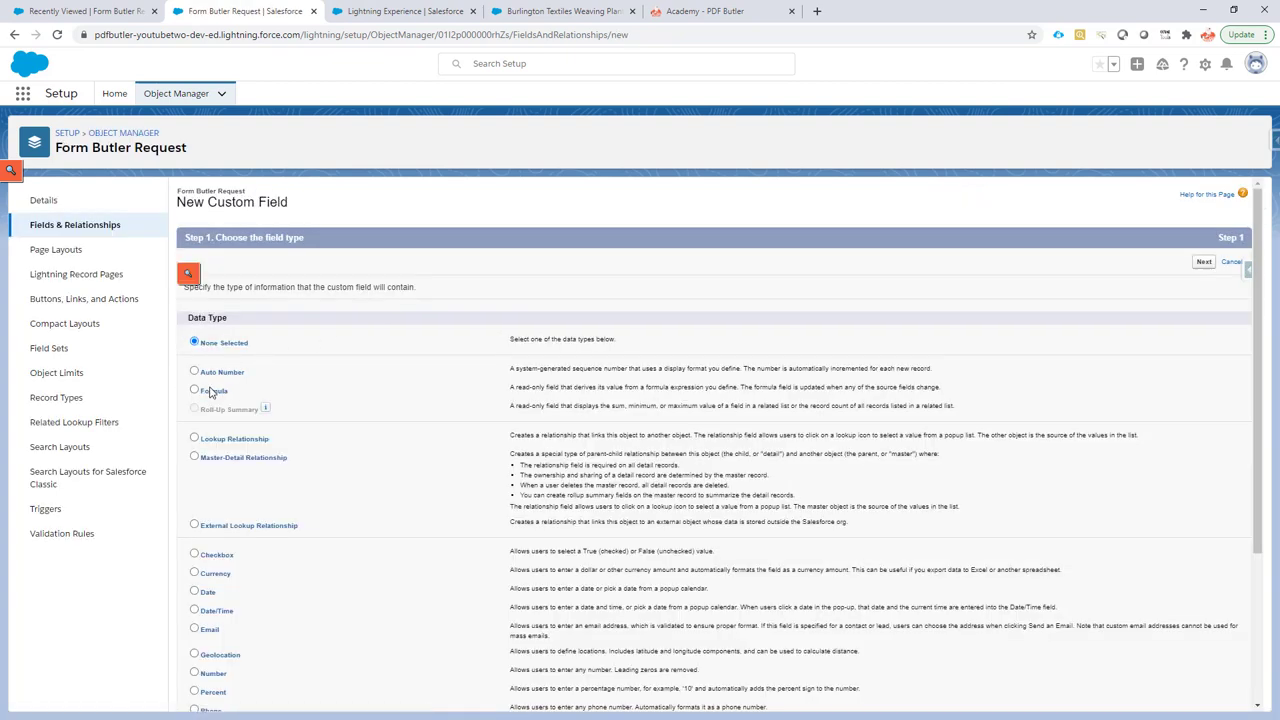
- Make the field a Lookup Relationship related to Opportunity
left_click(194, 438)
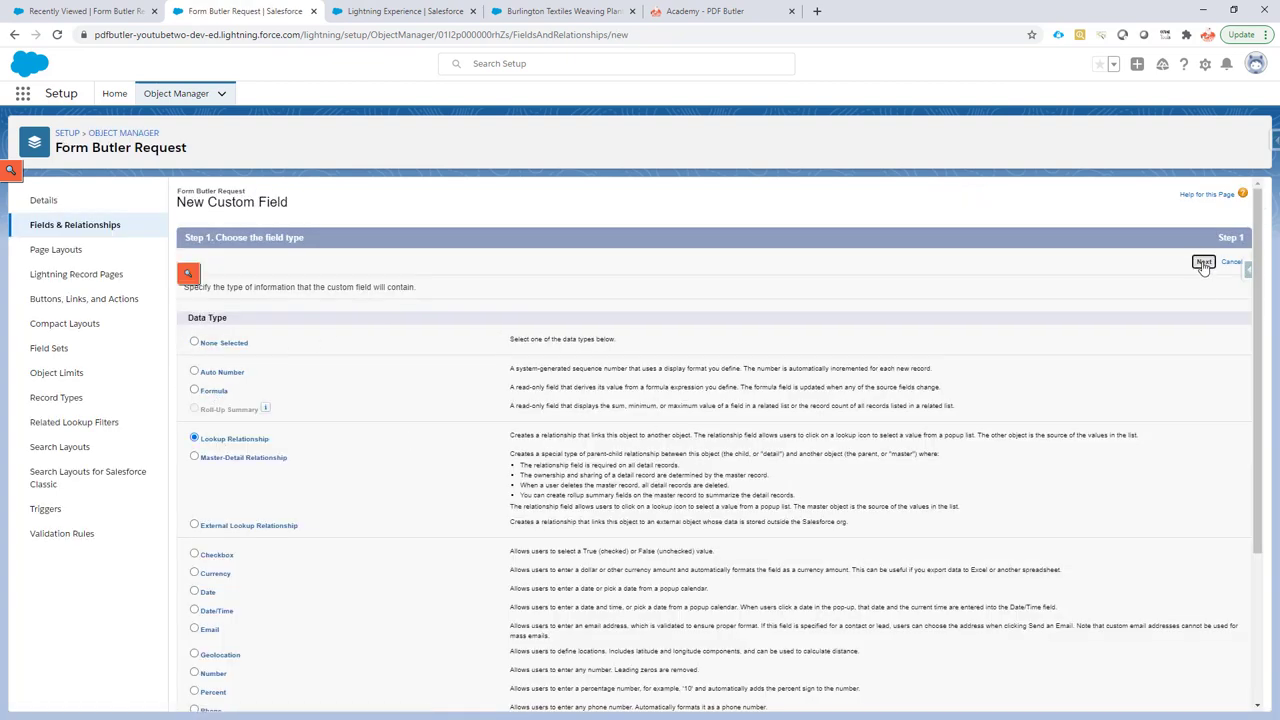
left_click(1204, 262)
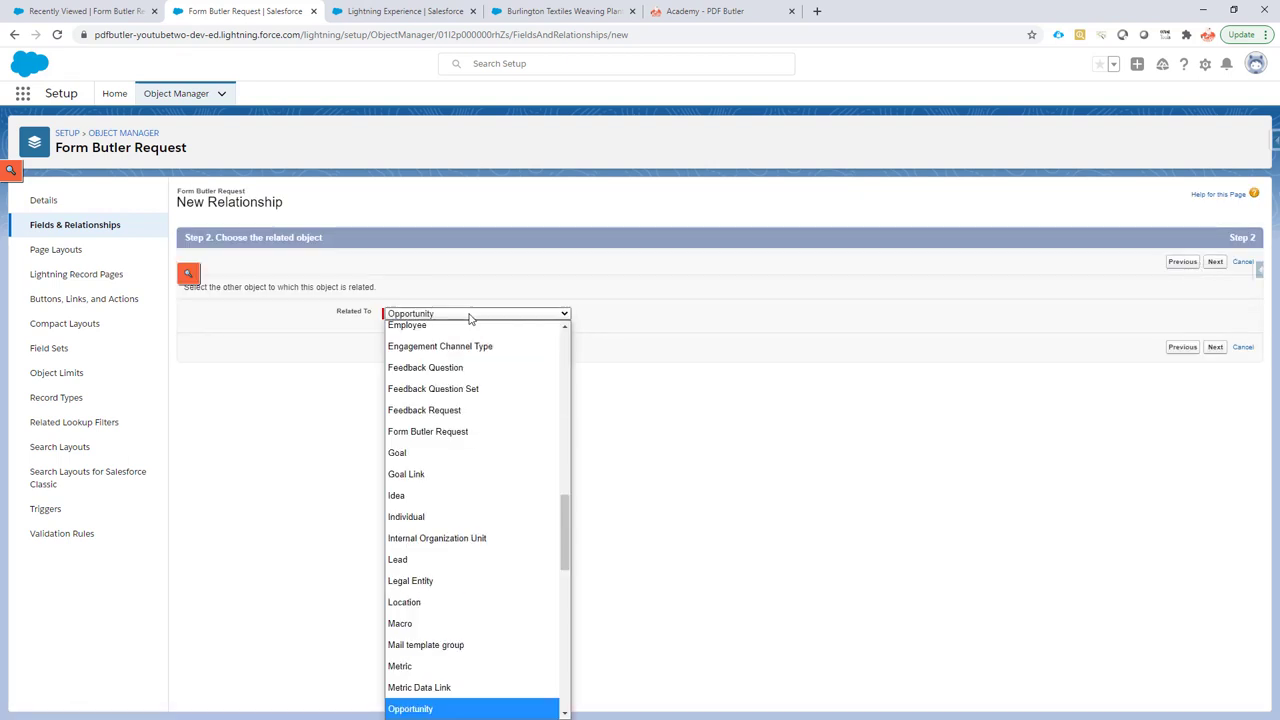
left_click(410, 709)
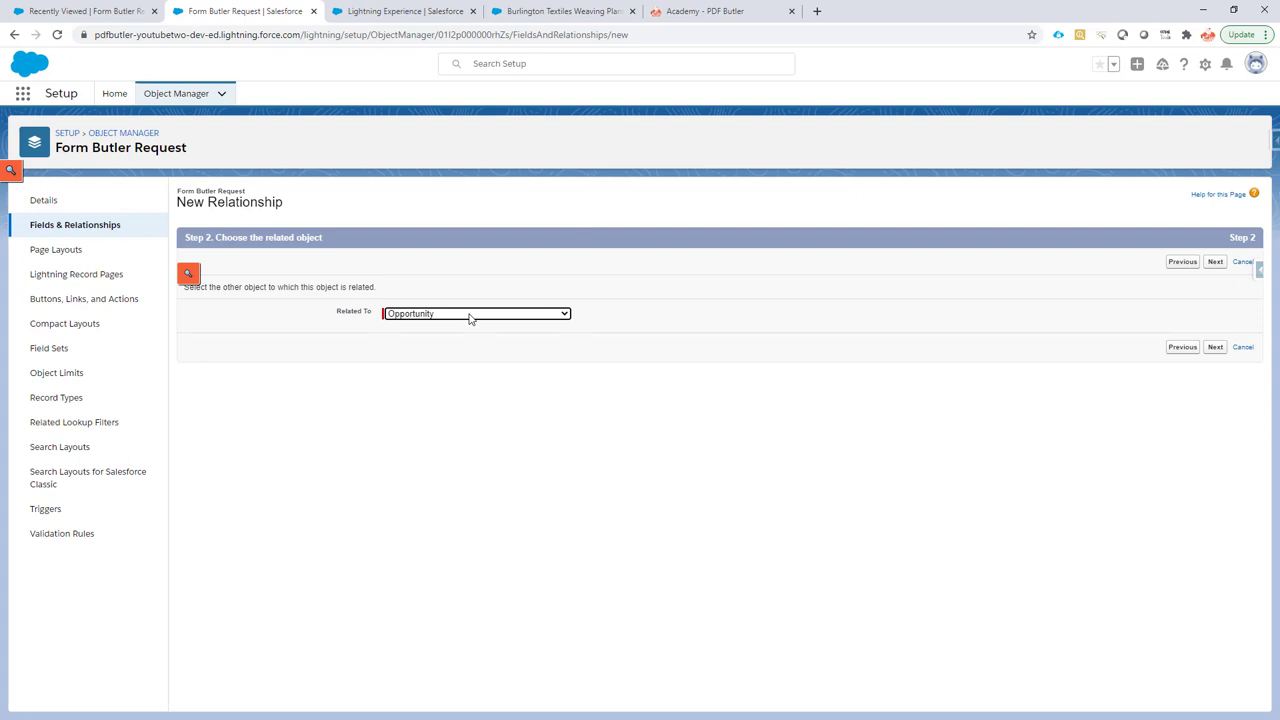
mouse_move(1216, 347)
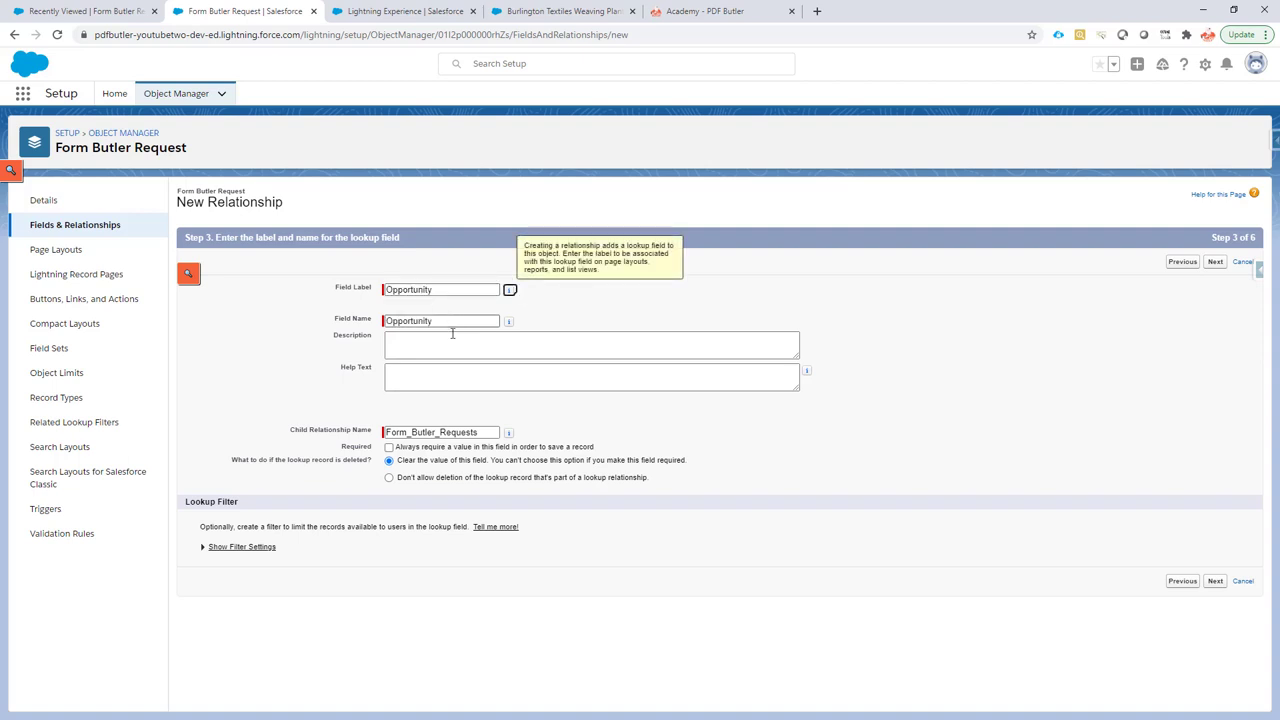
mouse_move(1212, 567)
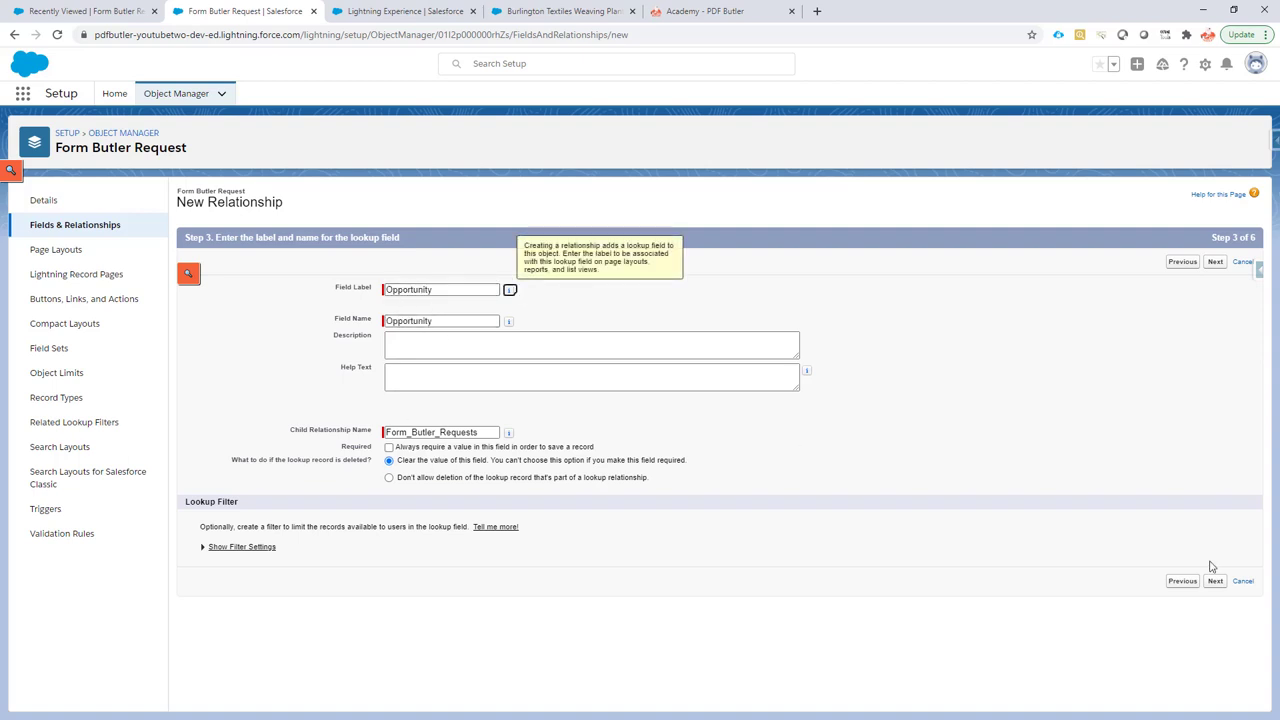
- Accept the label, default field-level security, and Form Butler Request Layout placement
left_click(1214, 581)
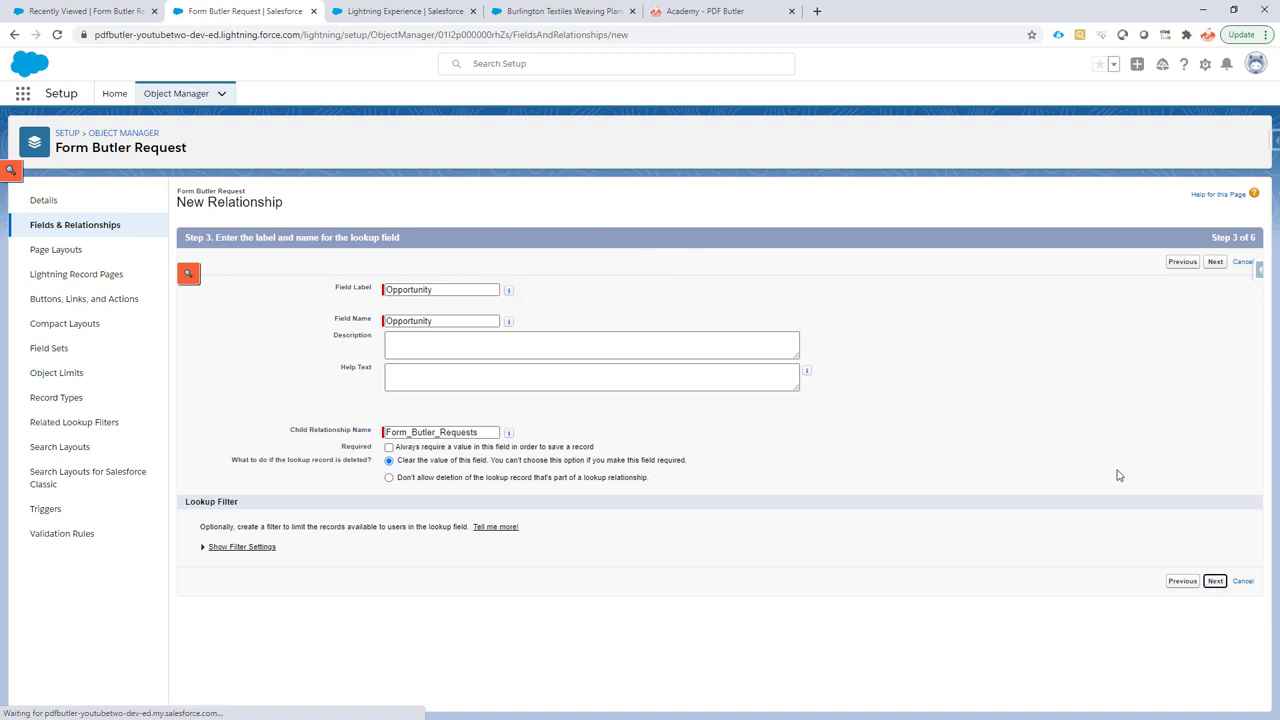
left_click(1215, 580)
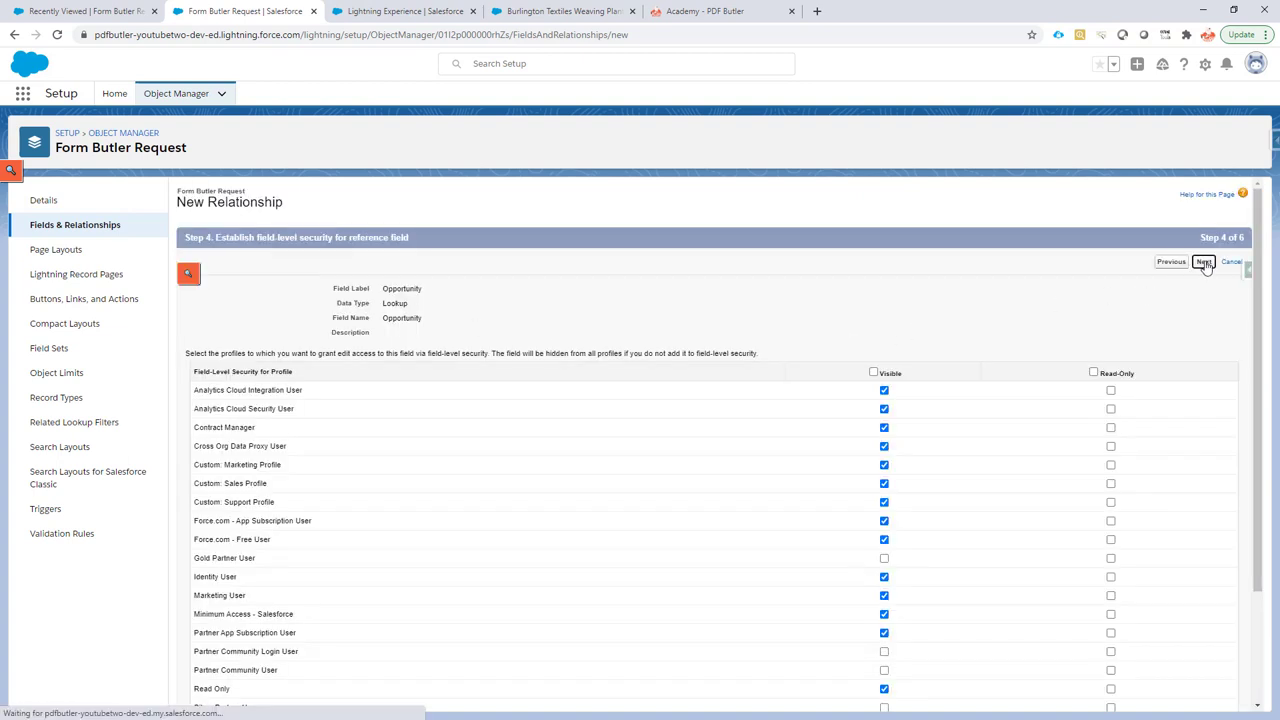
left_click(1204, 261)
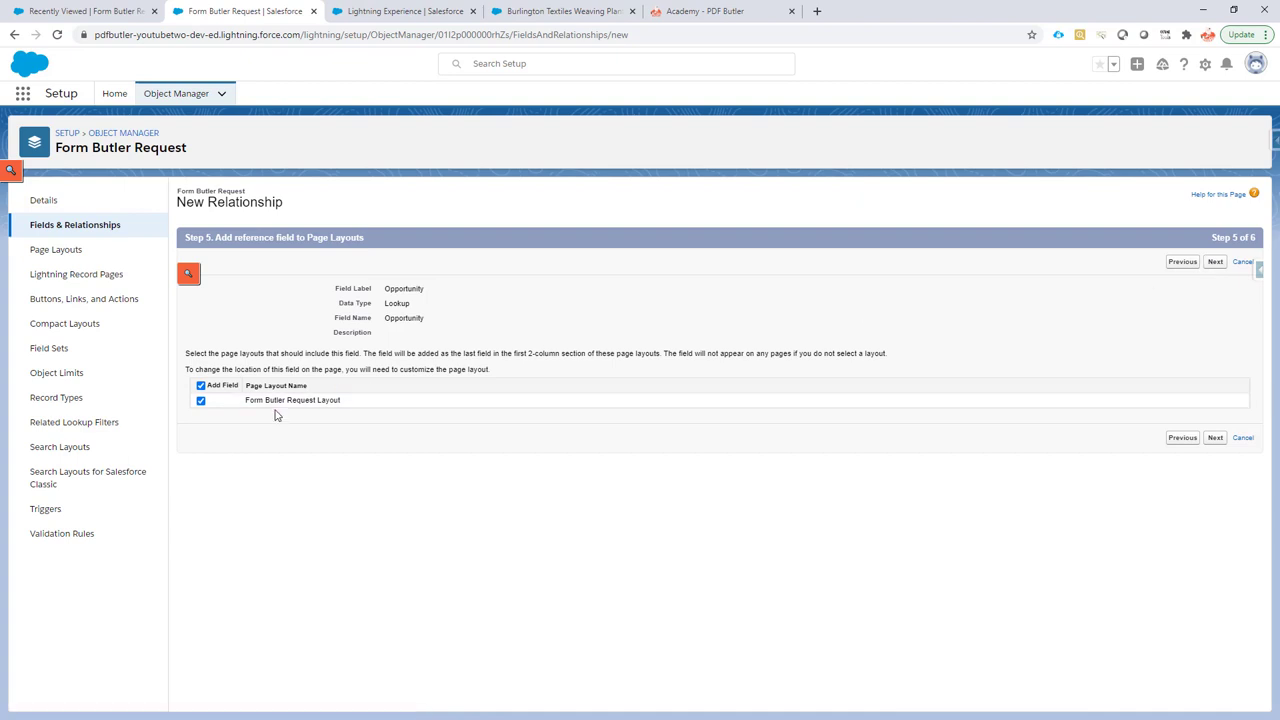
mouse_move(1162, 421)
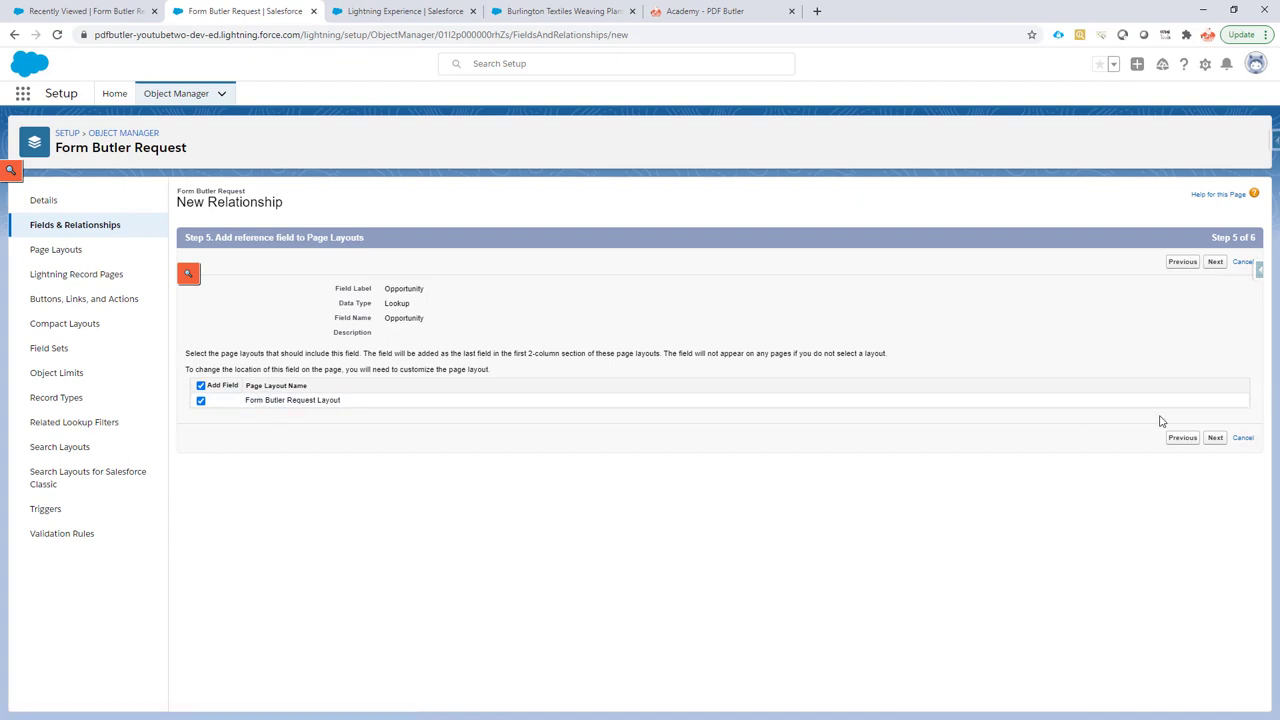
left_click(1215, 261)
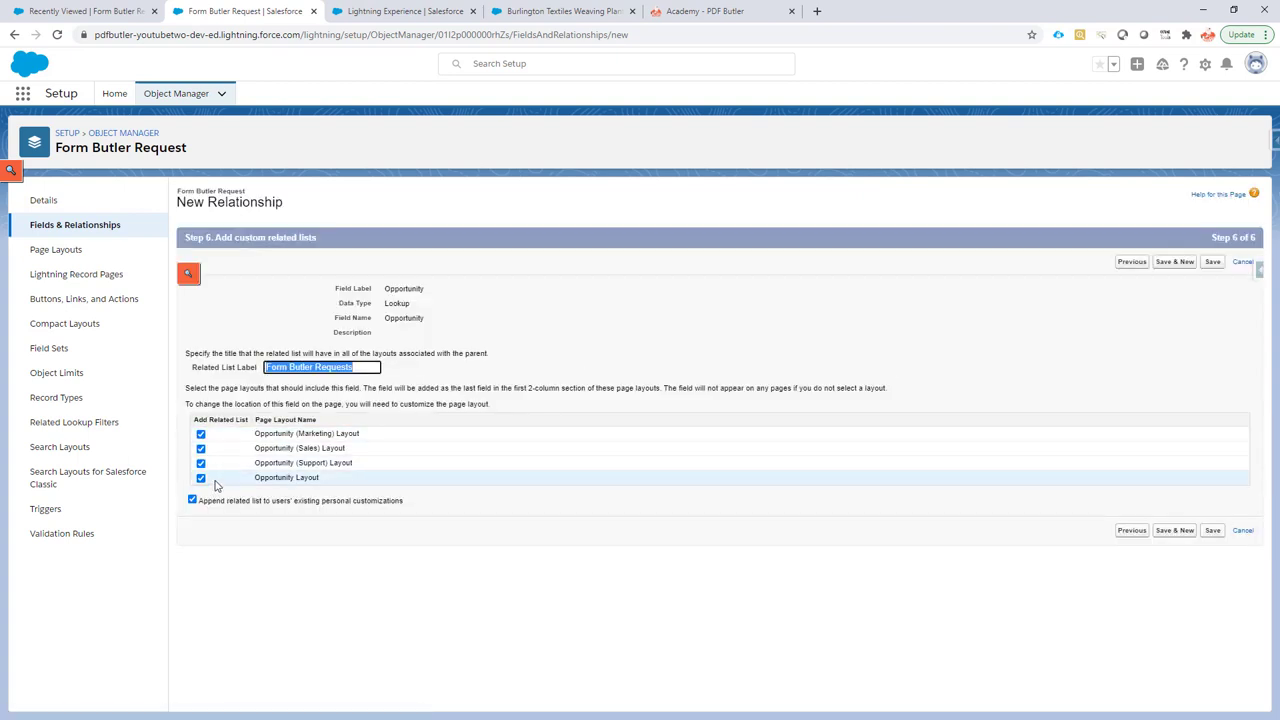
mouse_move(318, 489)
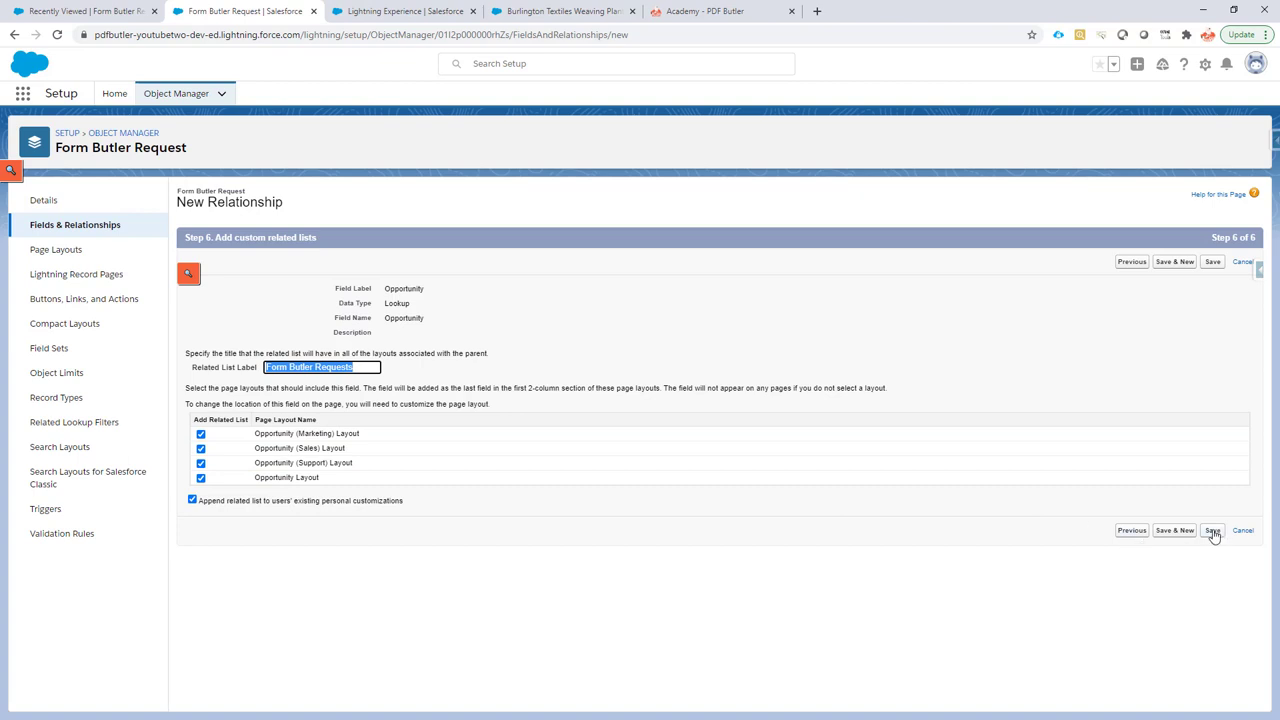
- Save with the 'Form Butler Requests' related list on all Opportunity layouts
left_click(1211, 530)
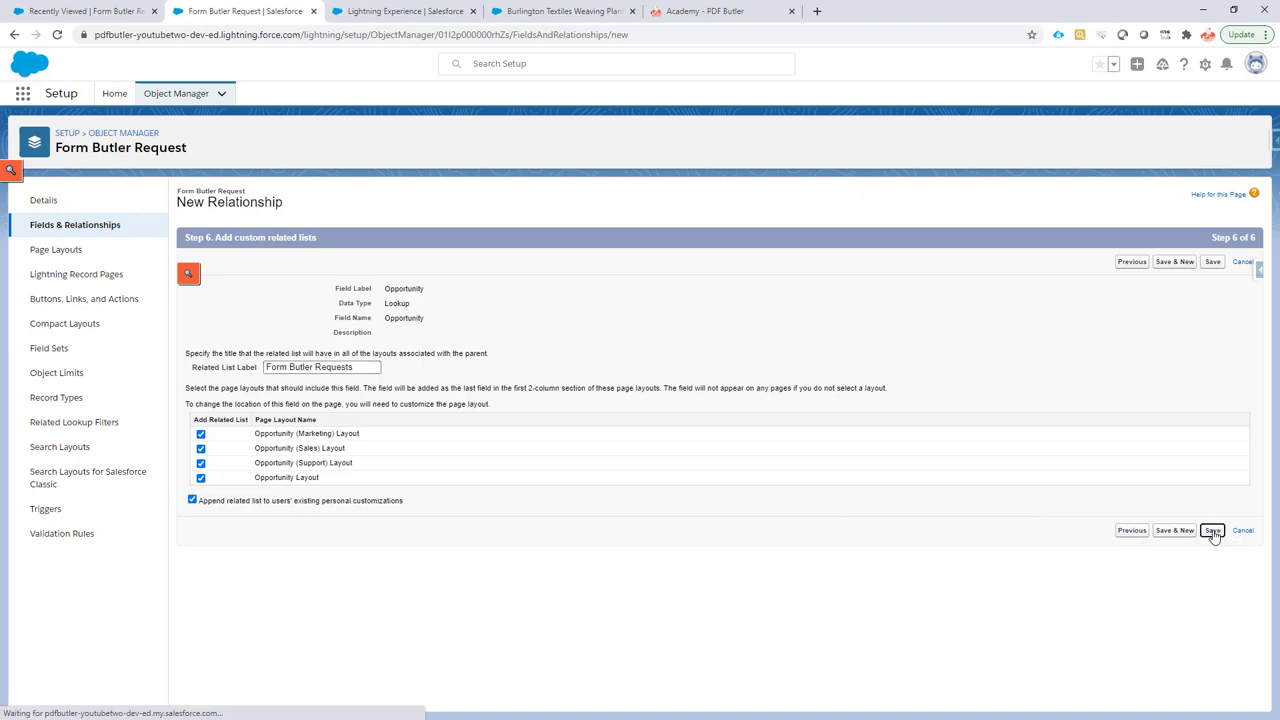
left_click(1212, 530)
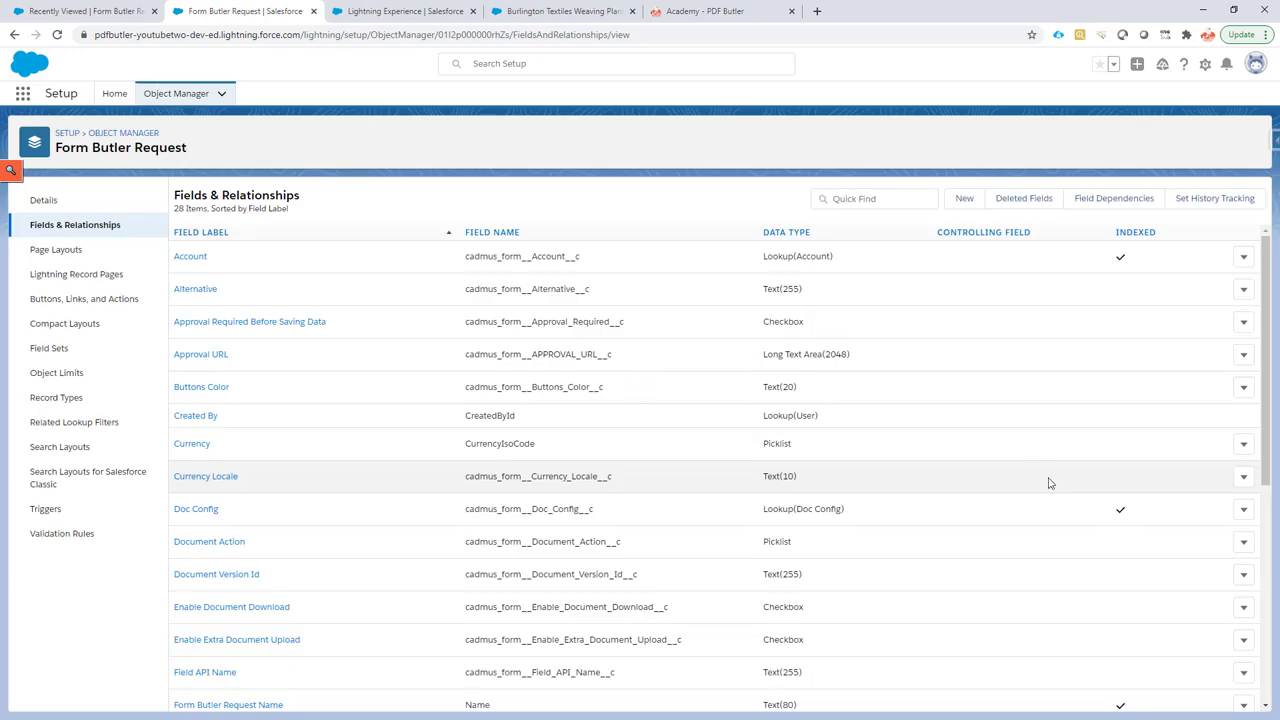
mouse_move(1020, 471)
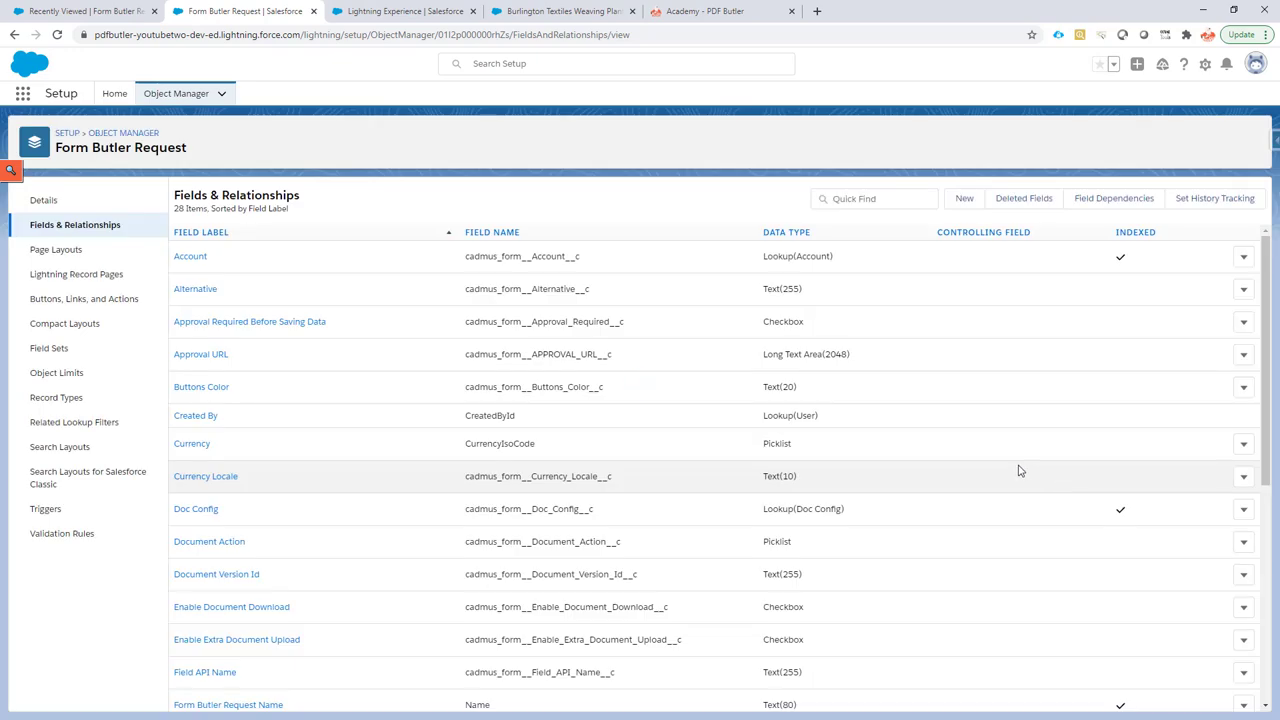
mouse_move(920, 425)
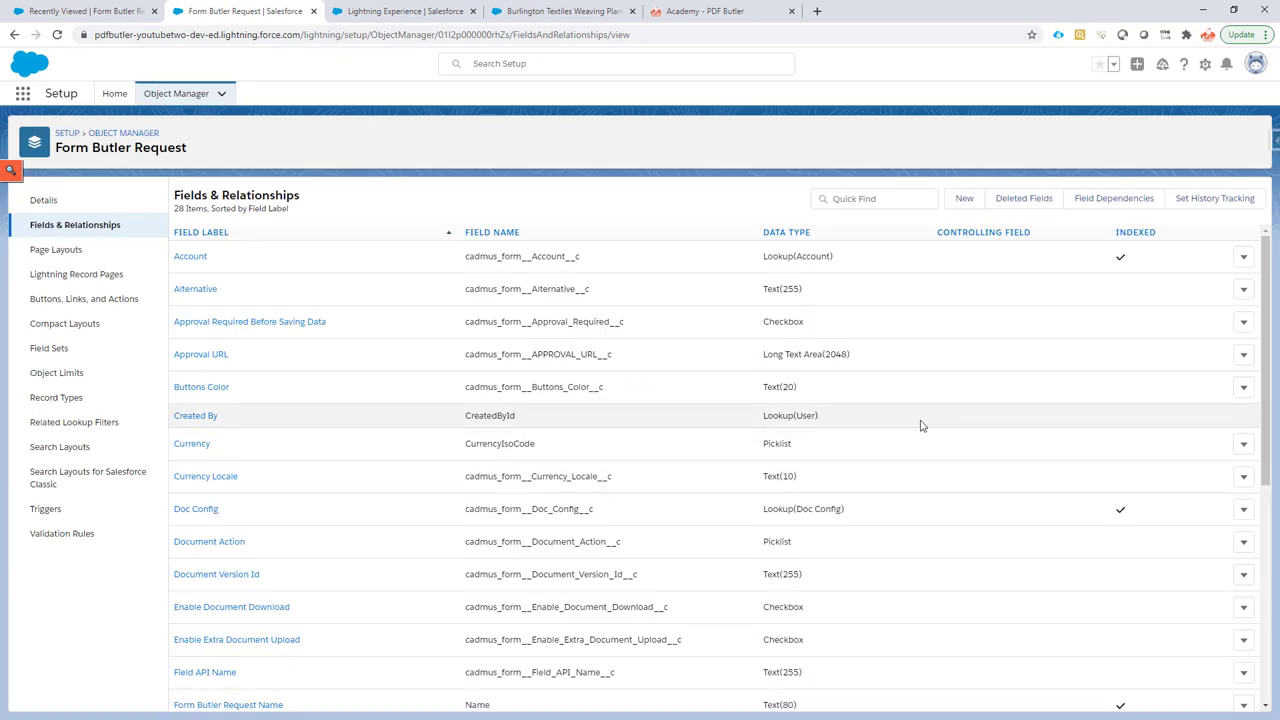